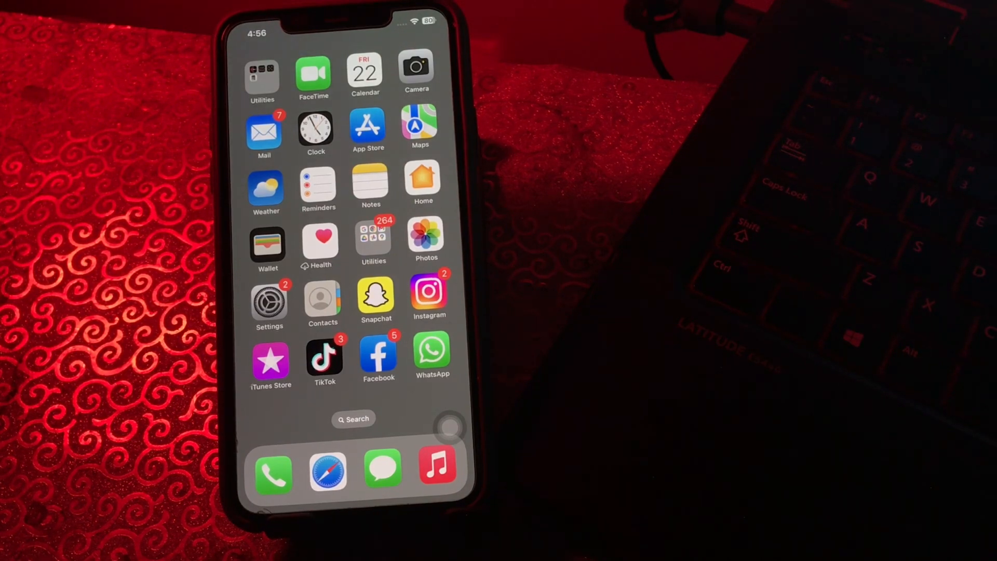
- Begin Erase All Content and Settings under Transfer or Reset iPhone, then cancel it
click(268, 302)
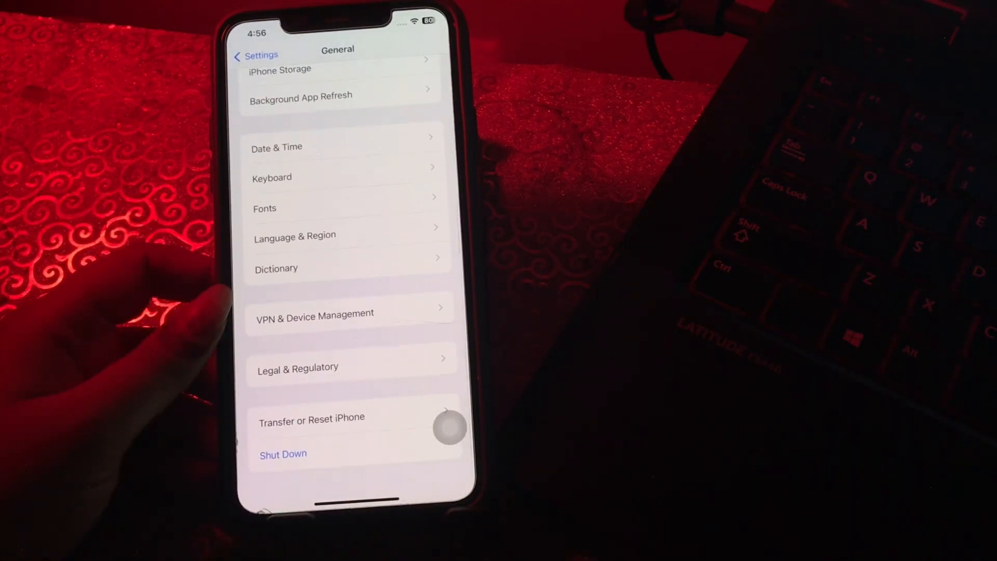
click(311, 419)
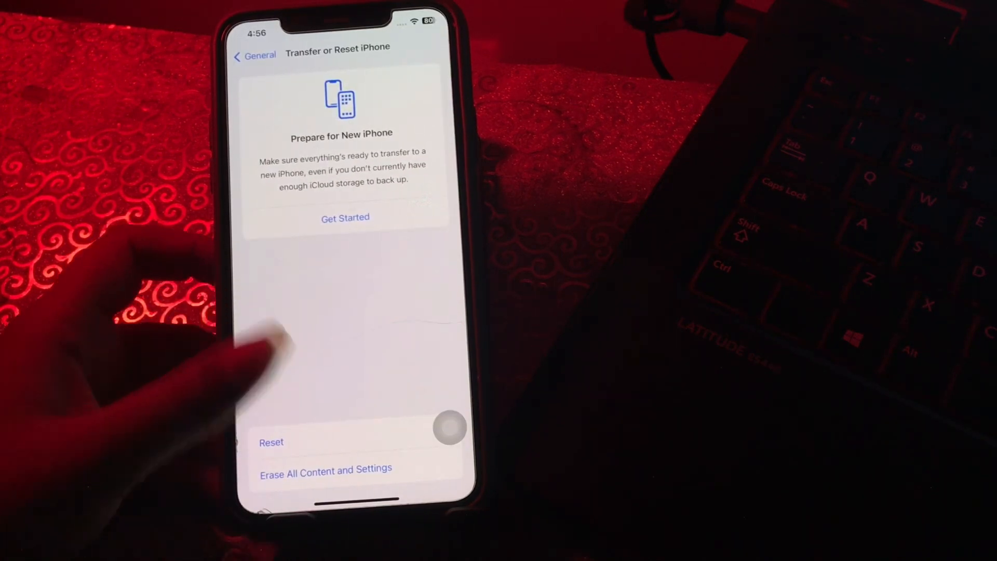
click(325, 468)
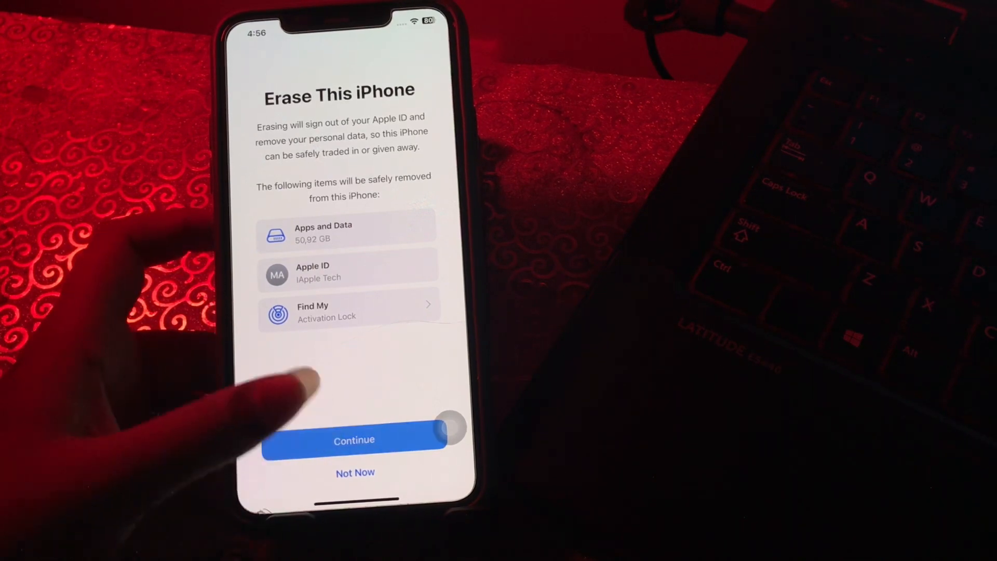
click(355, 439)
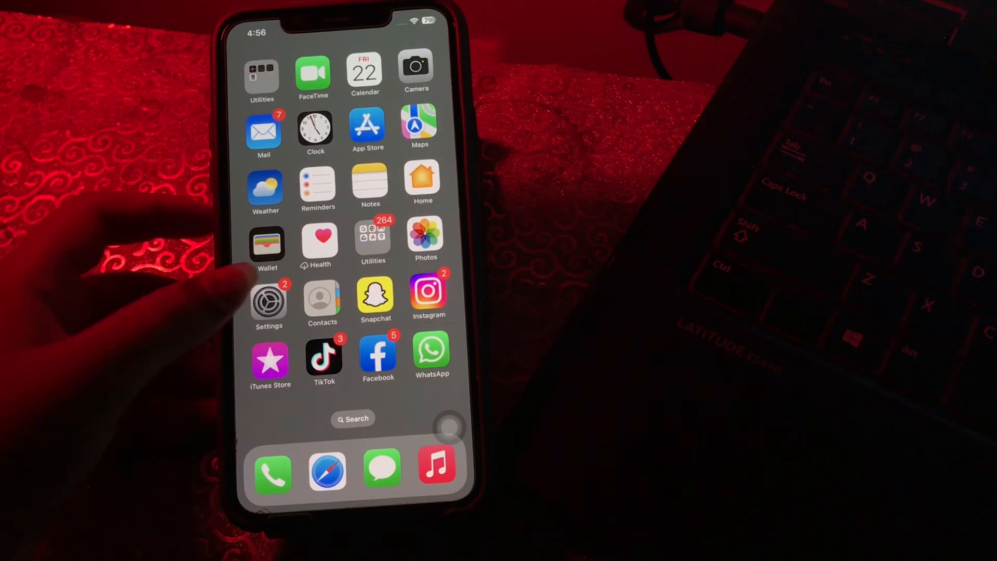
- View the Pro 6 AirPods' Bluetooth details, then return to the main Settings list
click(269, 301)
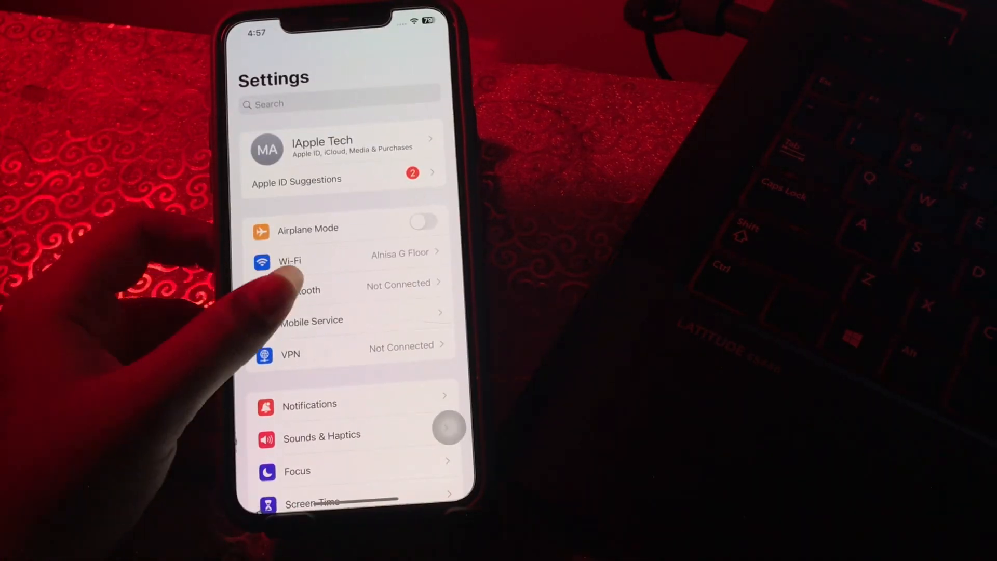
click(305, 291)
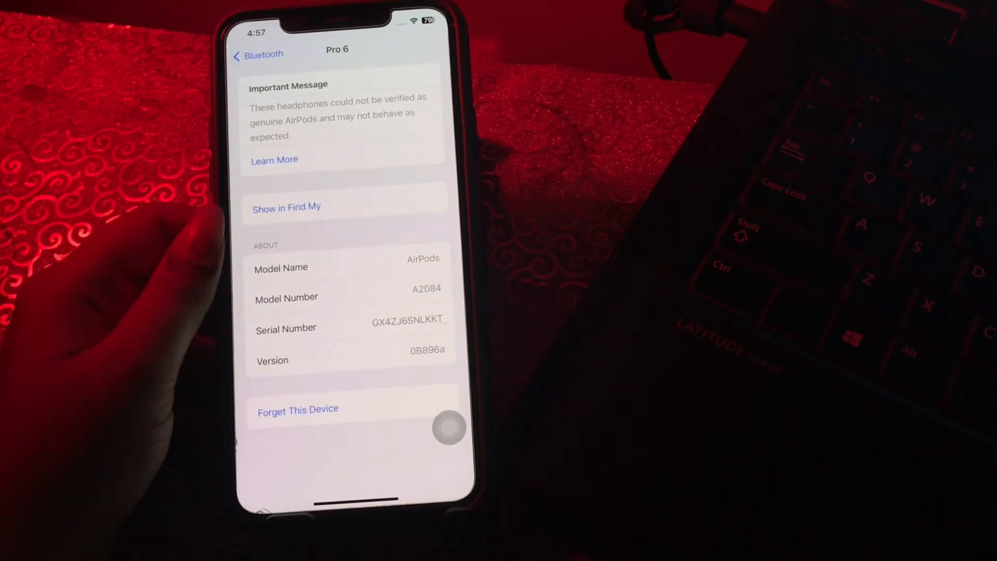
click(297, 408)
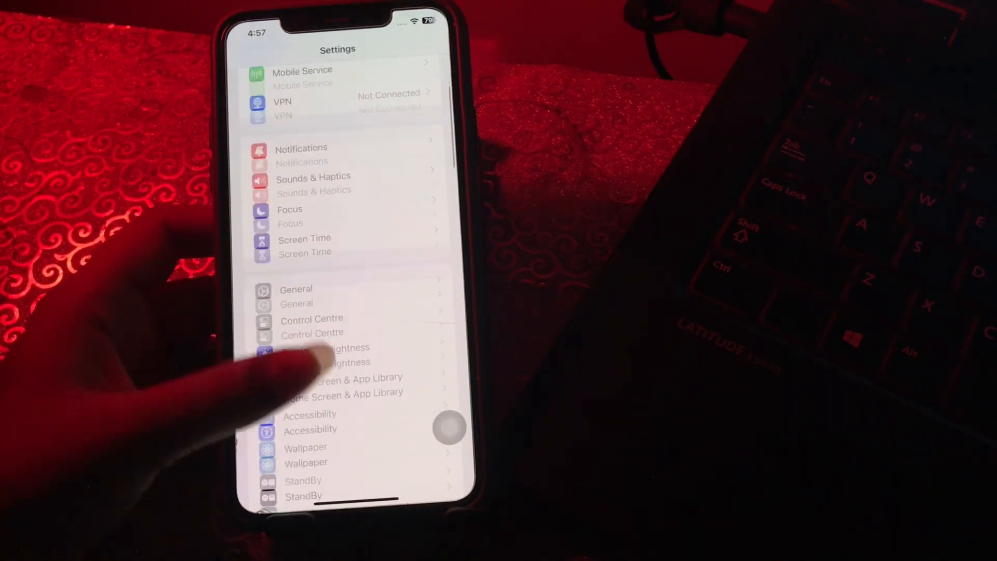
- View the reset options under General > Transfer or Reset iPhone > Reset, then go Home
click(295, 289)
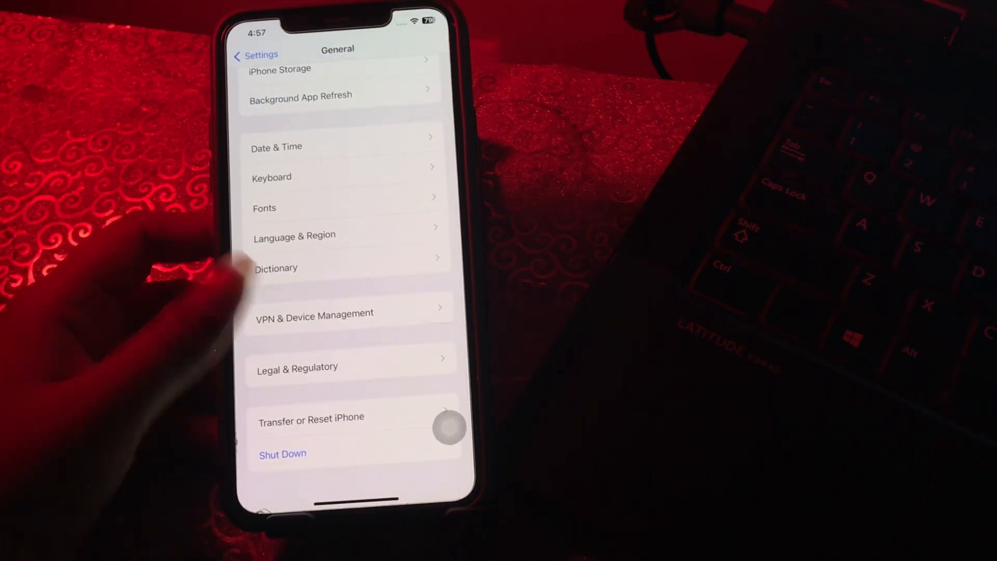
click(311, 420)
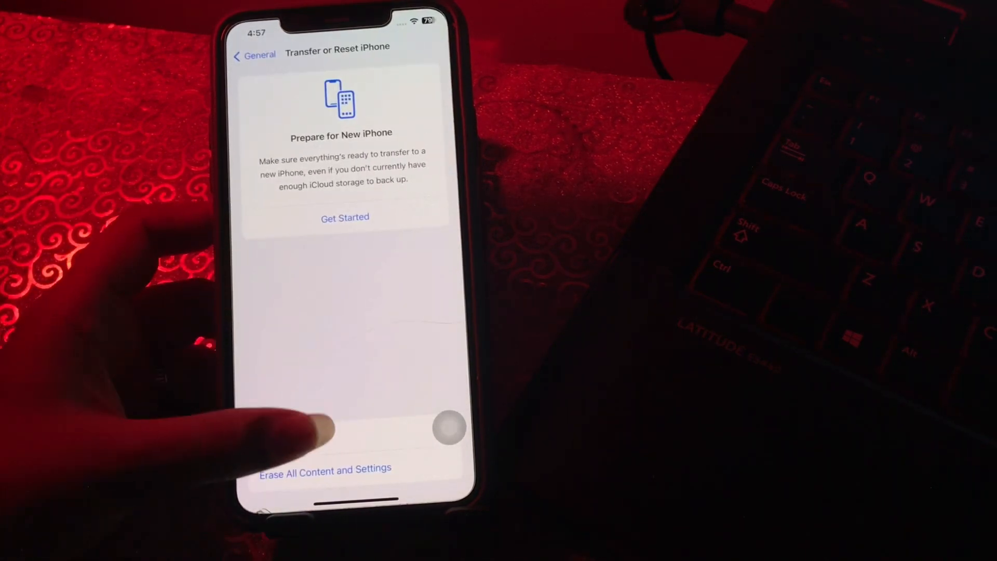
click(325, 468)
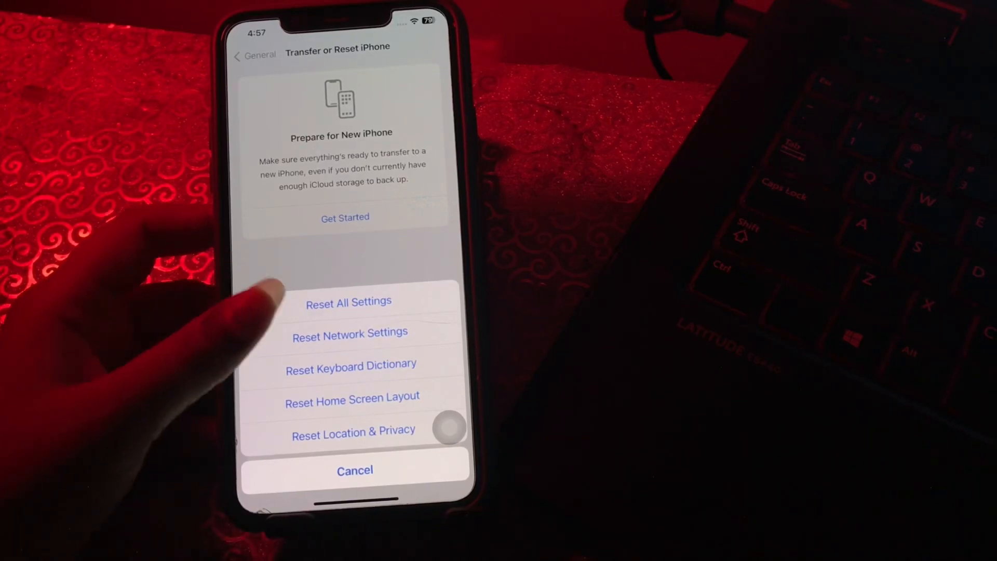
click(348, 301)
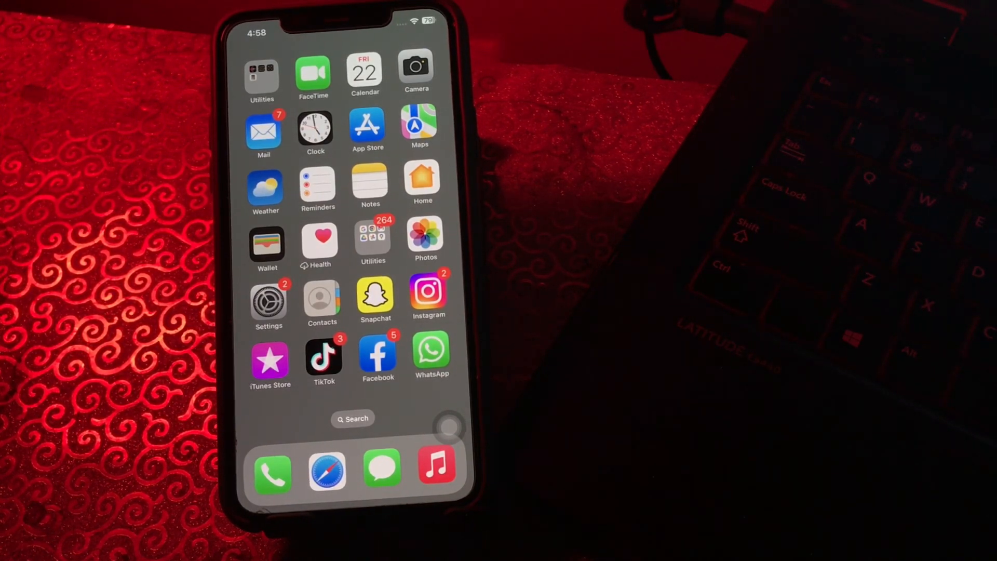
- Forget the Alnisa G Floor Wi-Fi network from its details page and confirm
click(268, 300)
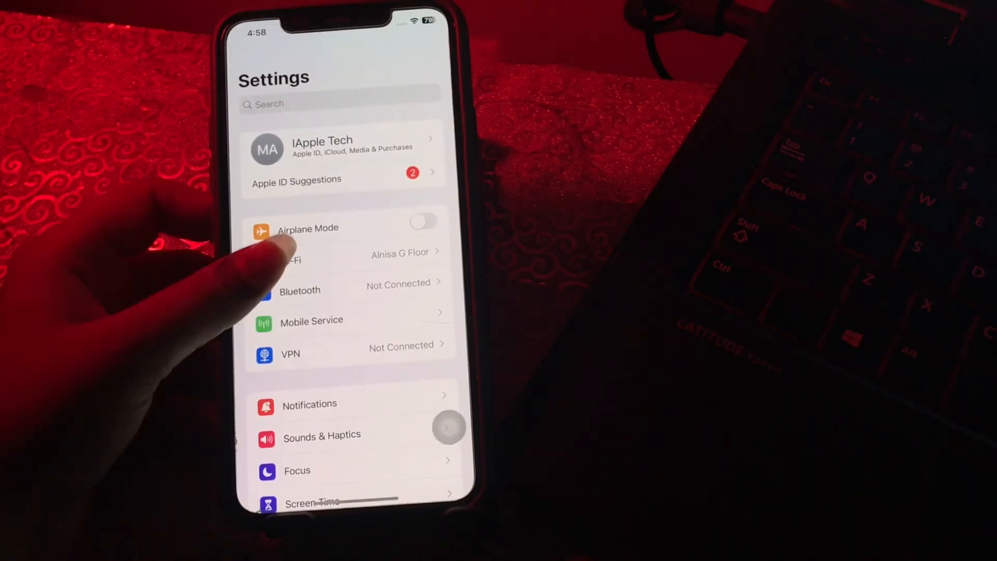
click(290, 254)
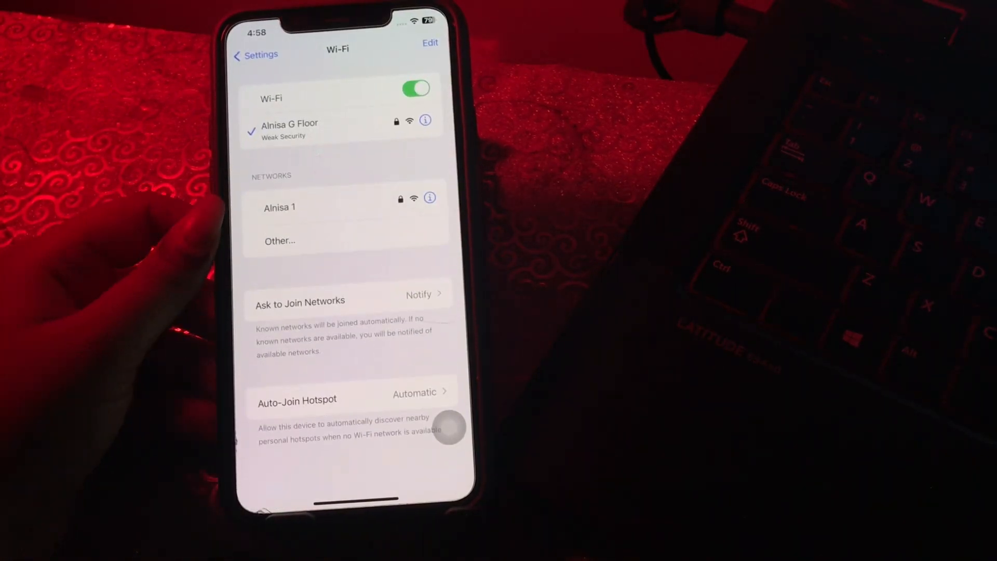
click(424, 120)
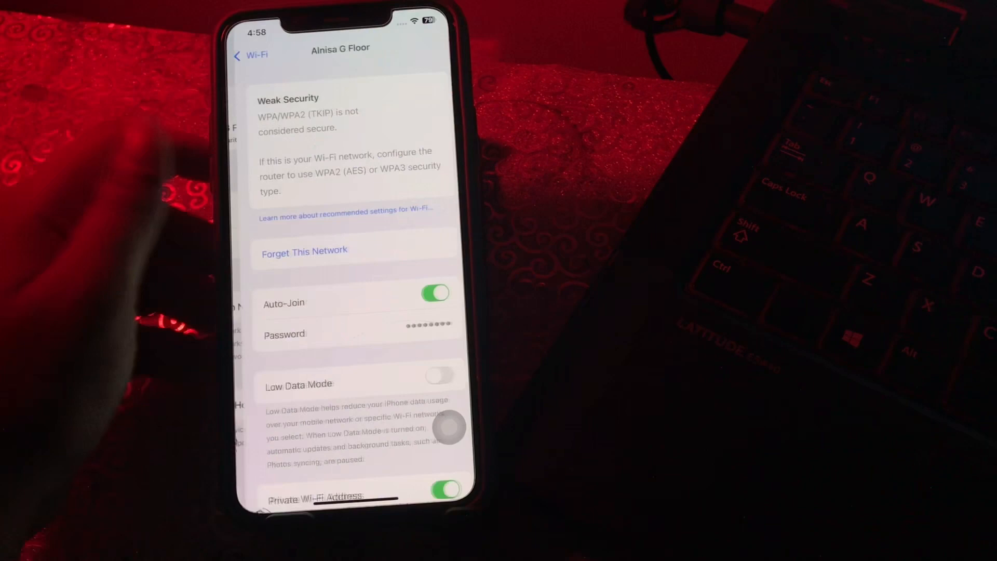
click(303, 250)
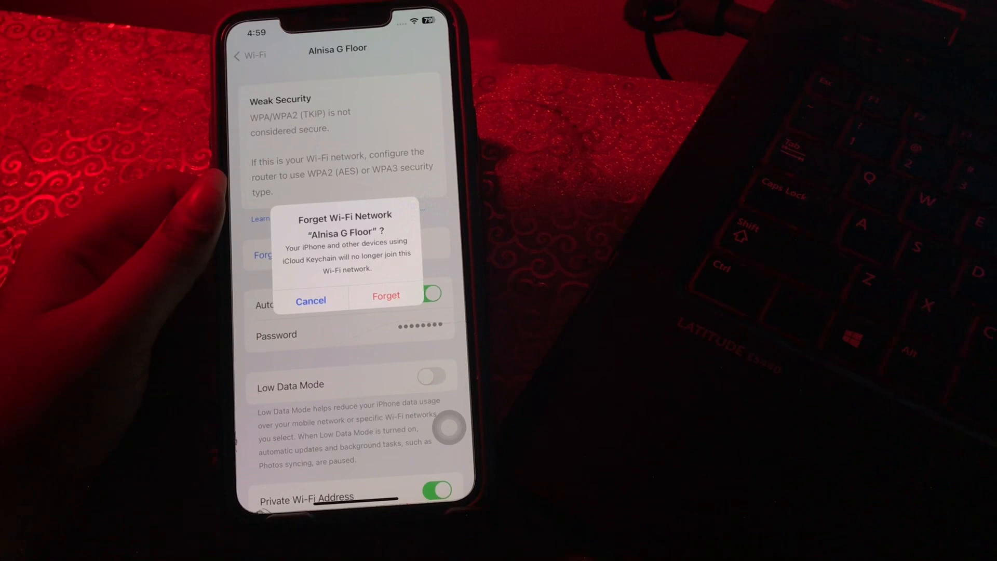
click(386, 295)
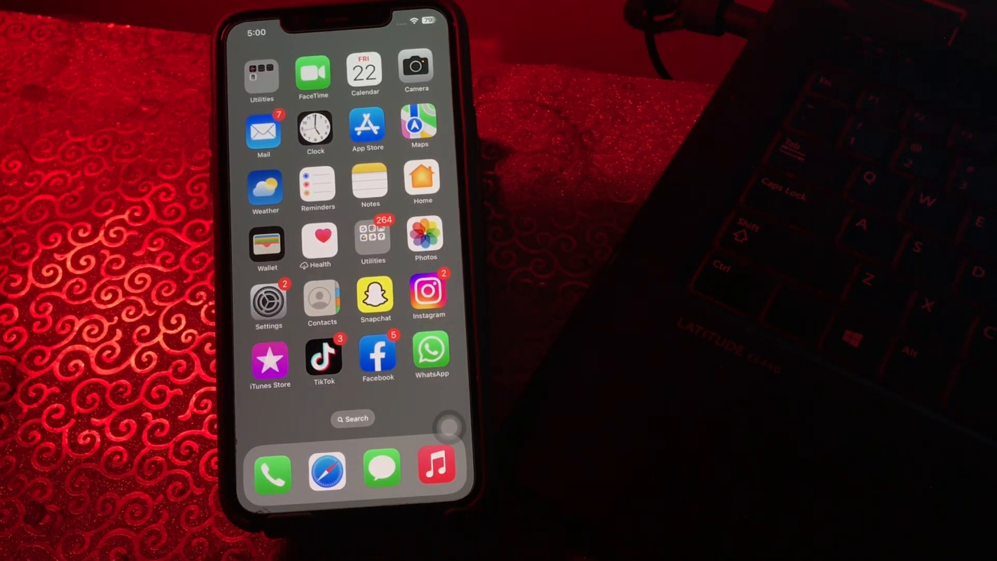
- Set Find My's location access to While Using the App under Privacy & Security > Location Services
click(268, 301)
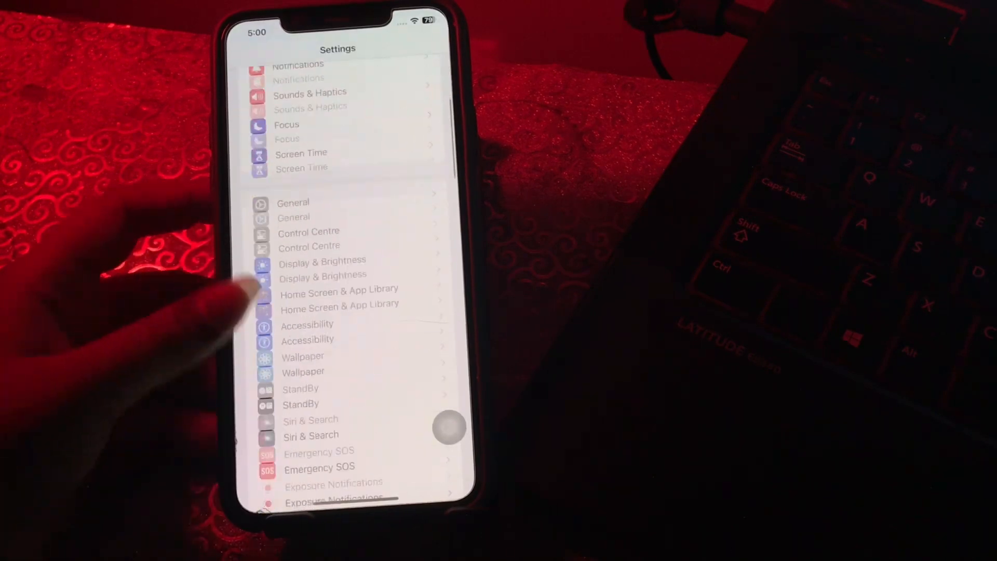
scroll(down, 3)
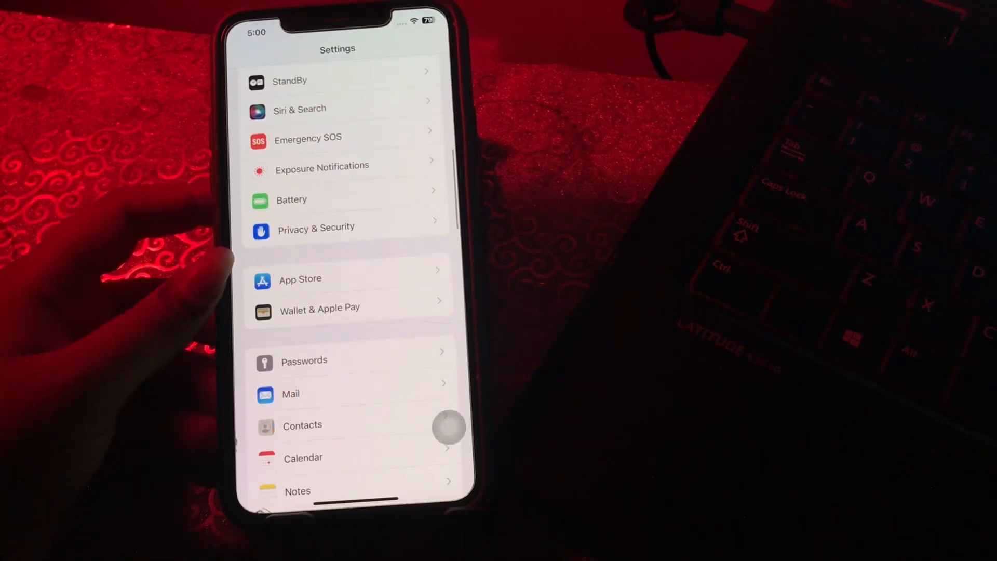
click(316, 229)
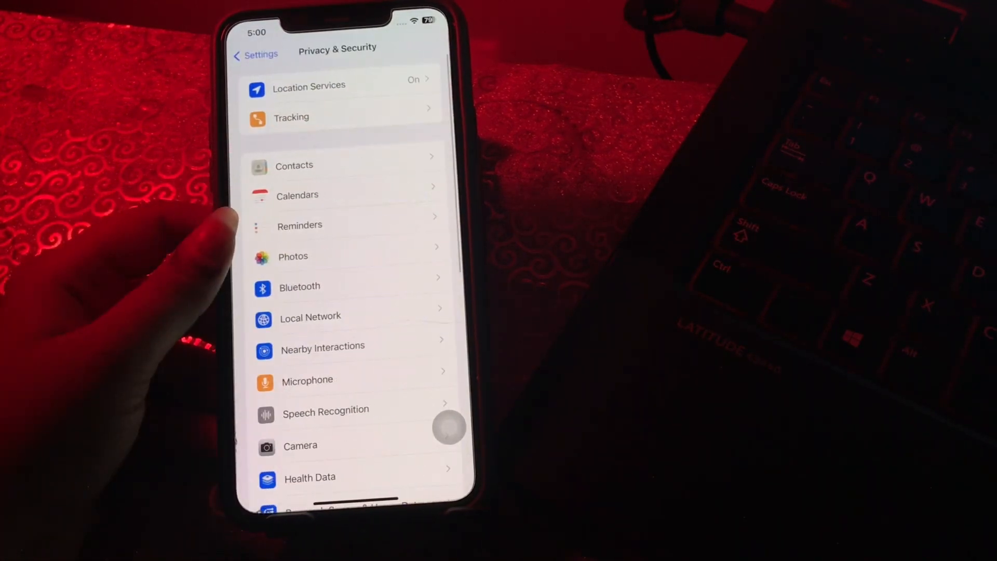
click(309, 86)
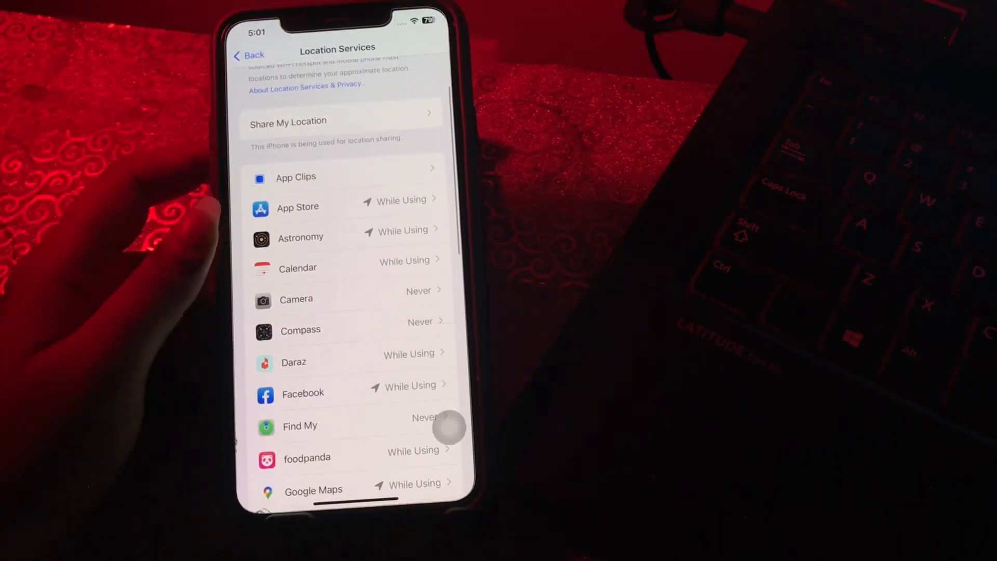
click(299, 426)
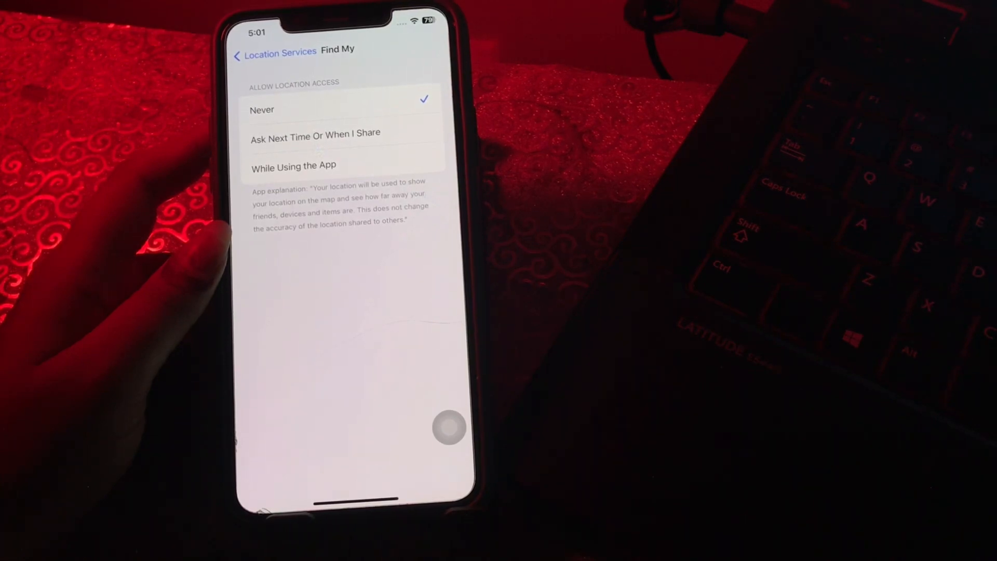
click(293, 167)
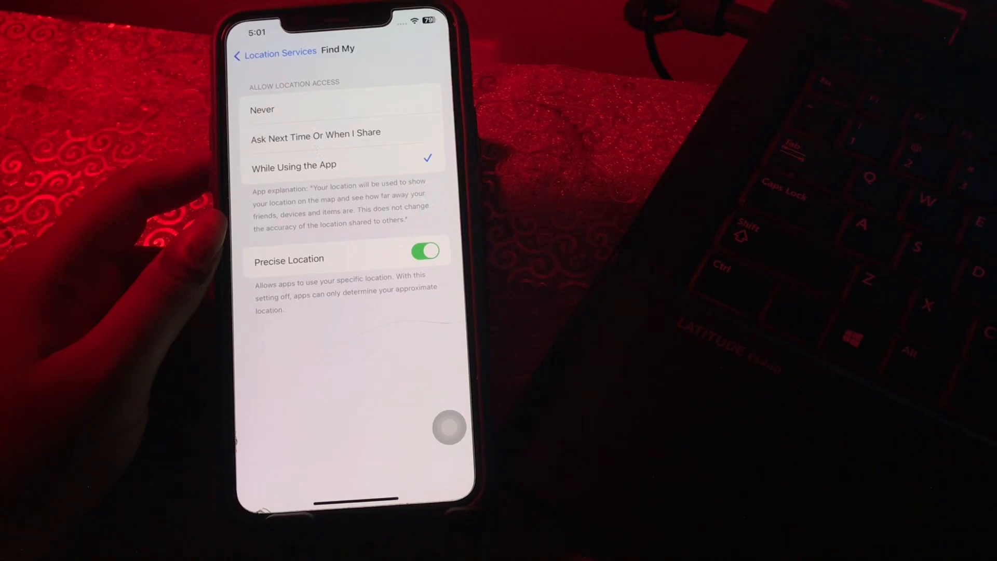
click(275, 50)
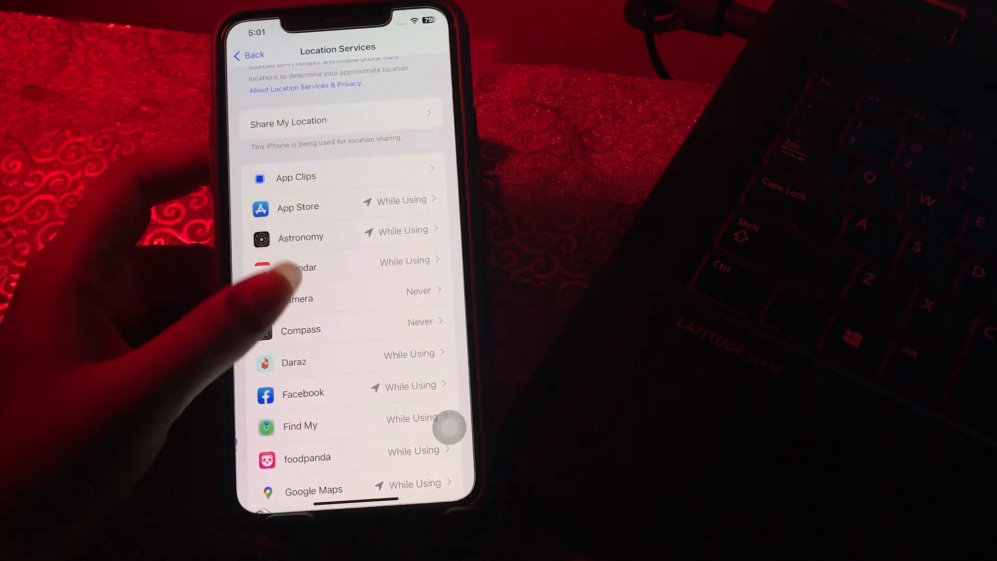
- Switch off the Location Services toggle and confirm Turn Off
scroll(down, 3)
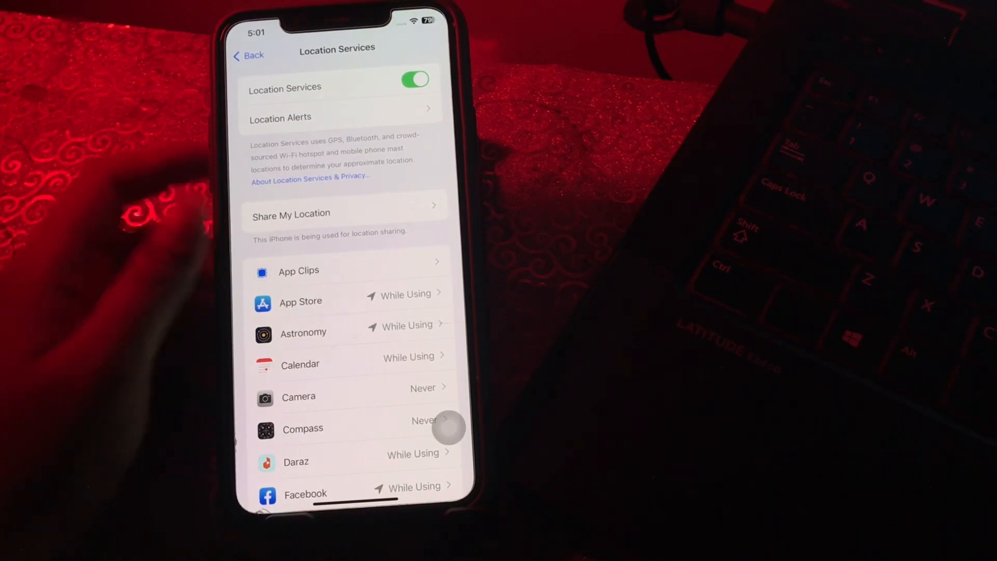
click(415, 79)
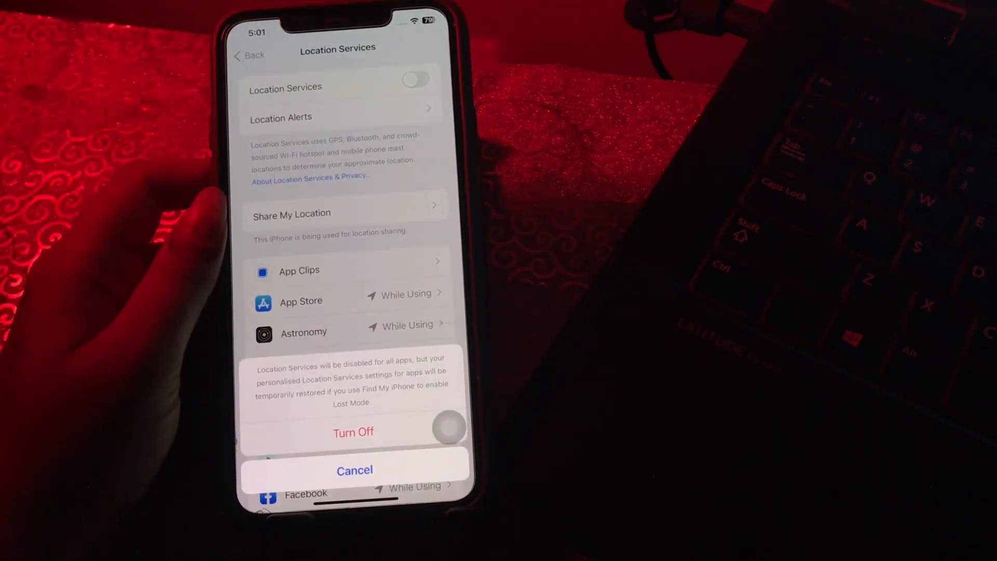
click(354, 469)
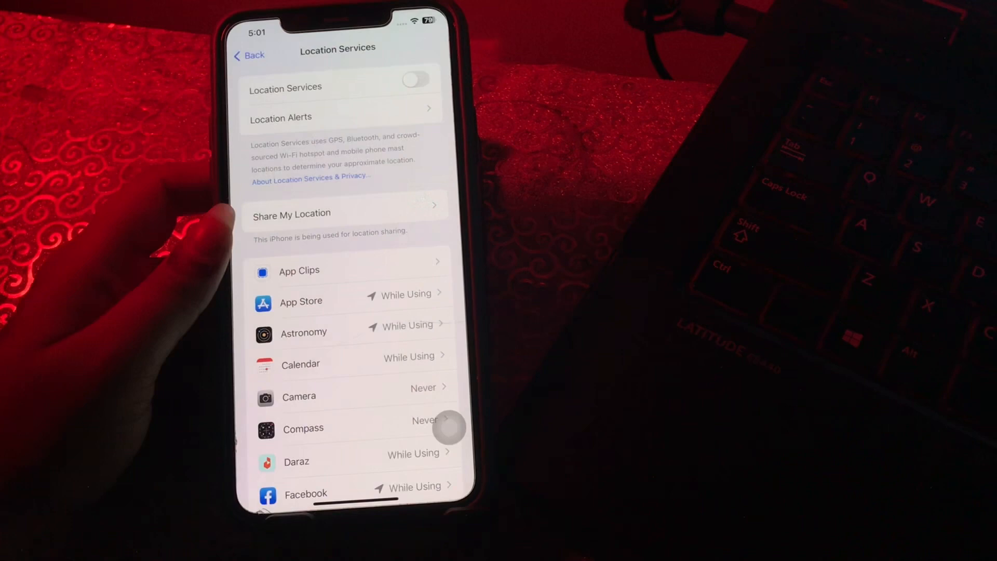
click(415, 80)
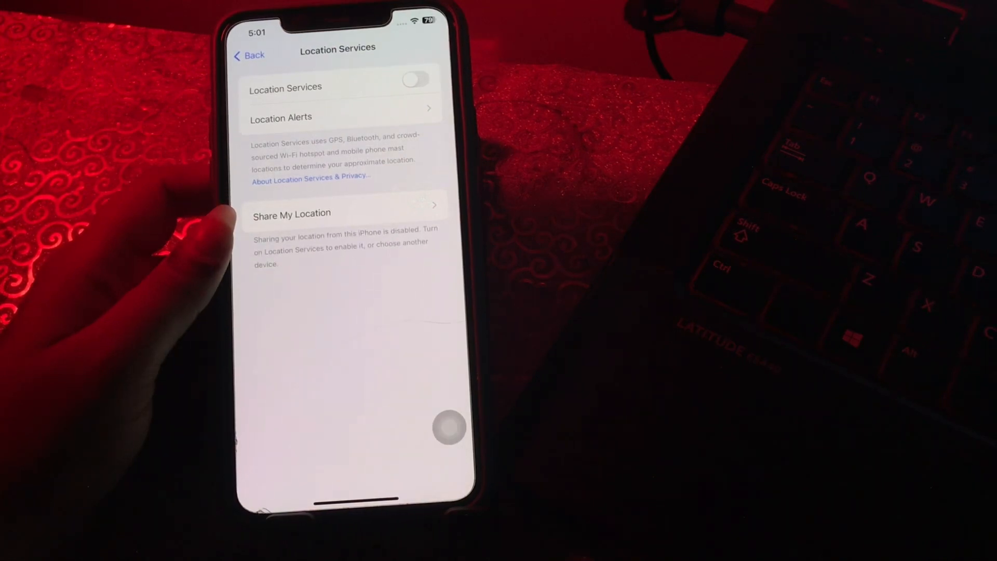
click(416, 79)
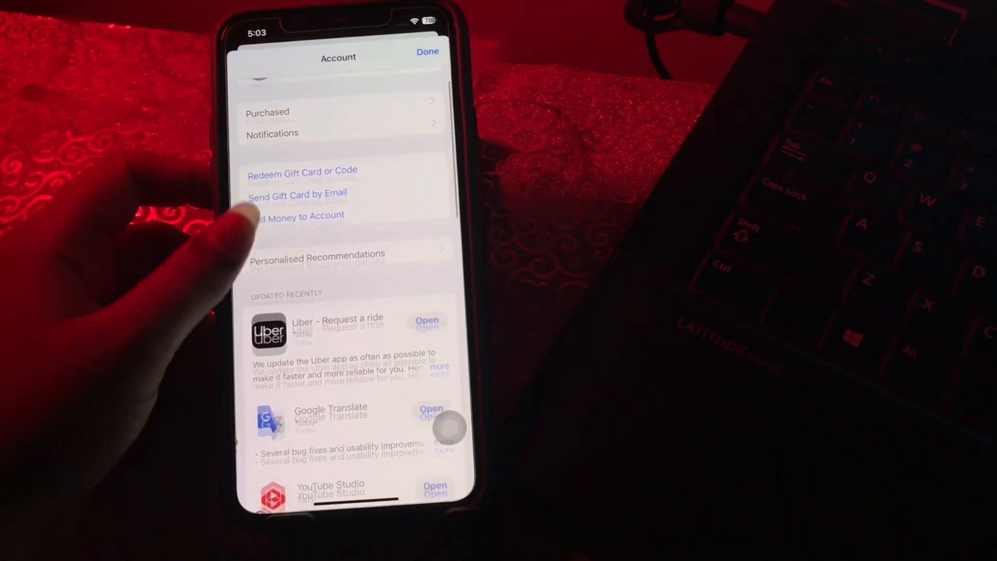
- Scroll the App Store account page to the Updated Recently list with Uber and YouTube Studio
scroll(down, 3)
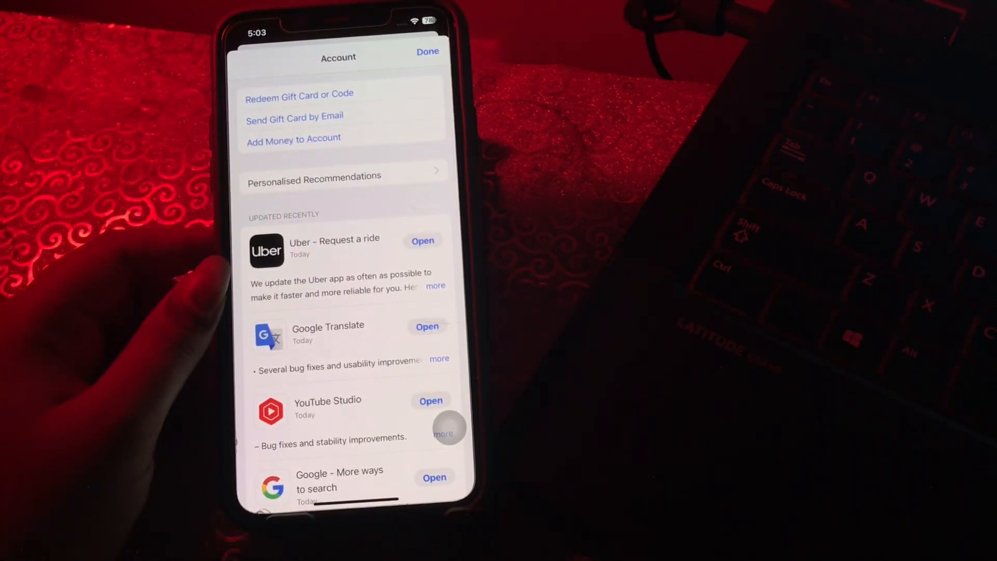